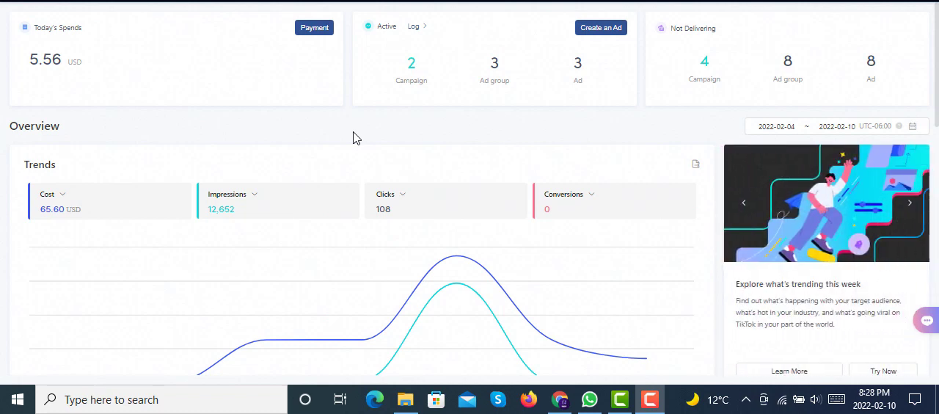
Scroll the dashboard down to the five-campaign table of cost, impressions and clicks.
scroll("down", 3)
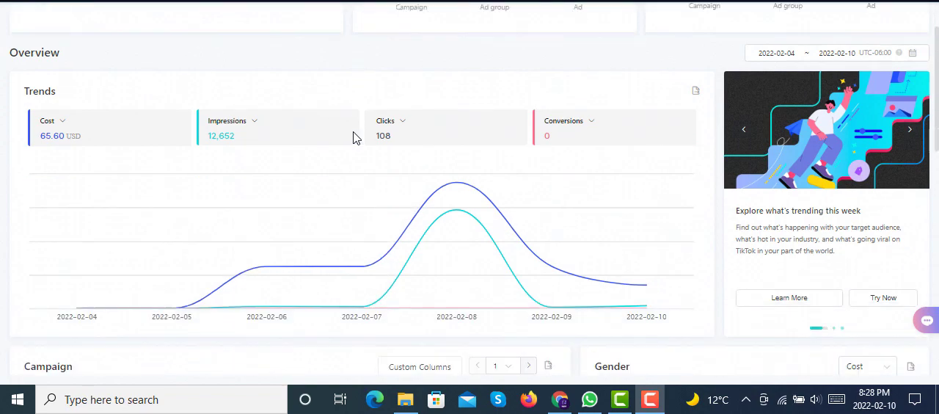
scroll("down", 3)
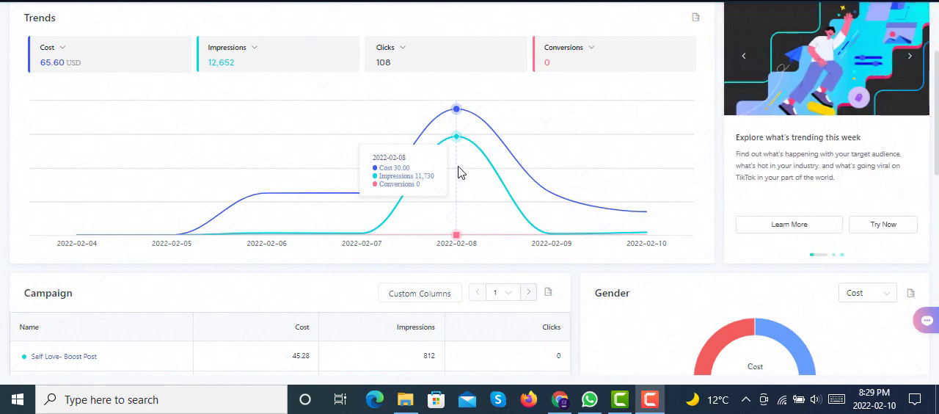
scroll("down", 3)
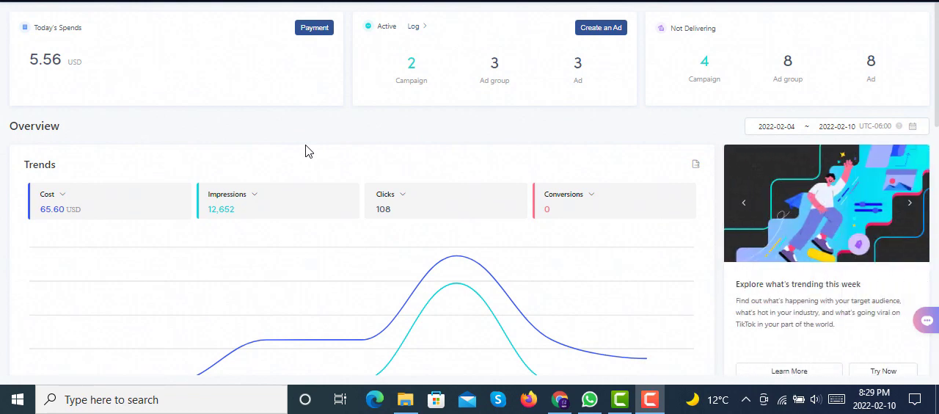
mouse_move(601, 142)
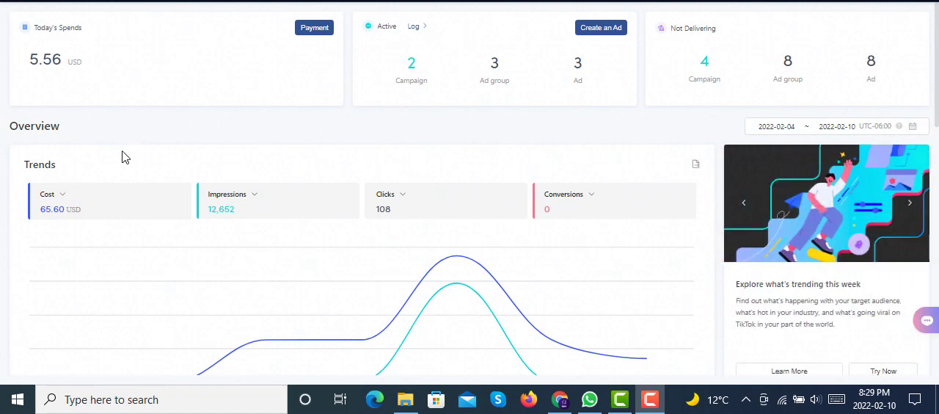
mouse_move(149, 141)
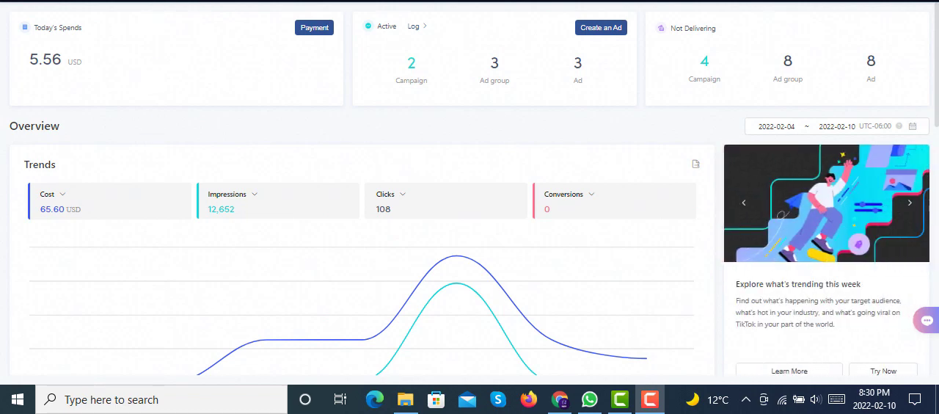
scroll("down", 3)
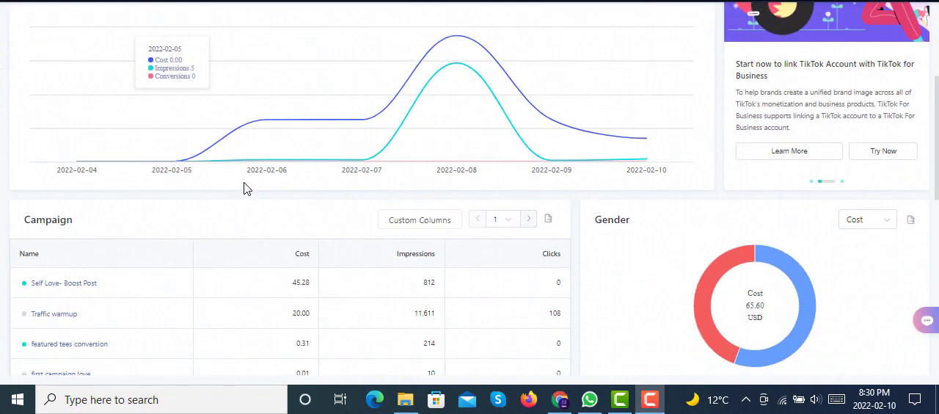
scroll("down", 3)
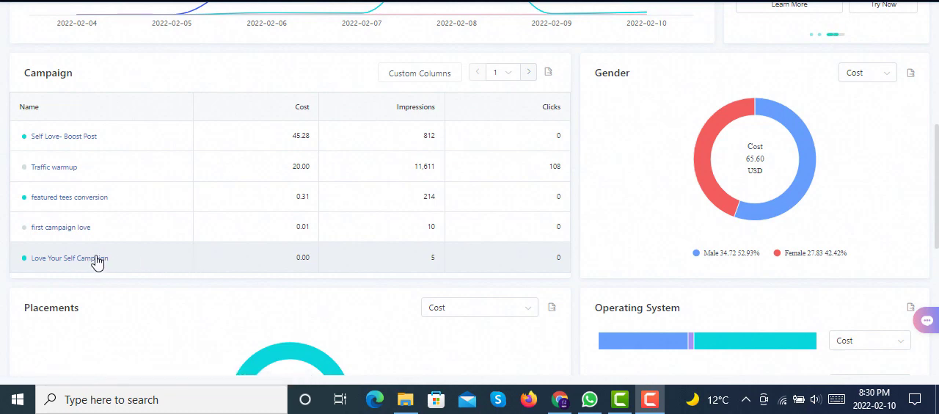
mouse_move(196, 254)
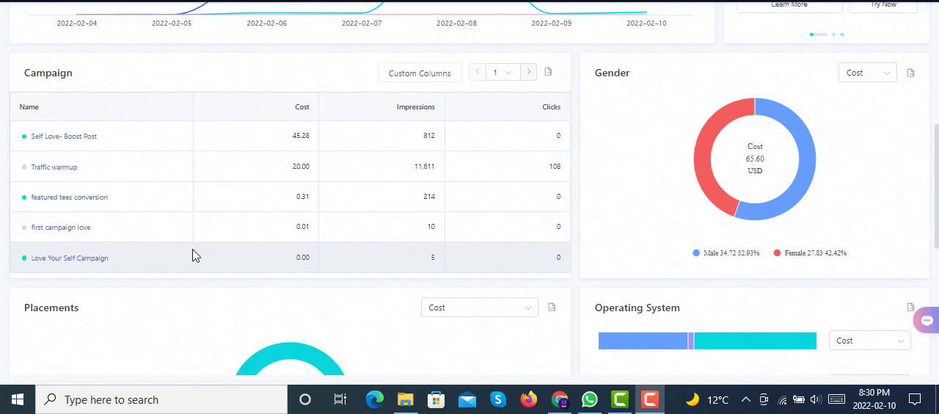
mouse_move(370, 262)
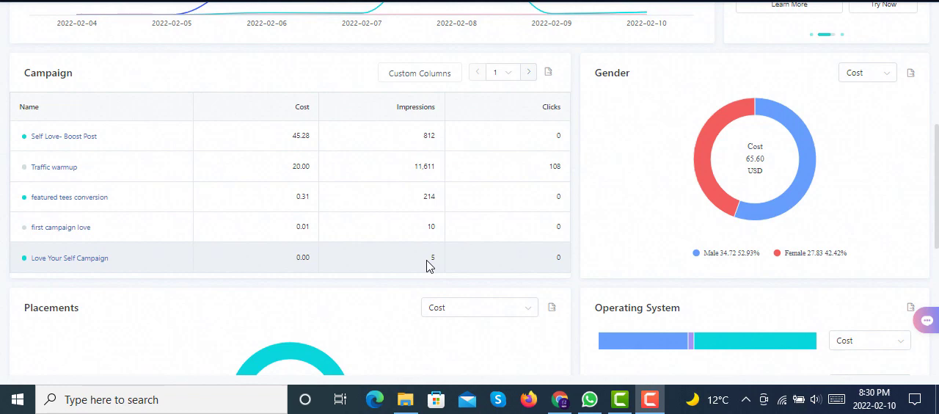
mouse_move(271, 266)
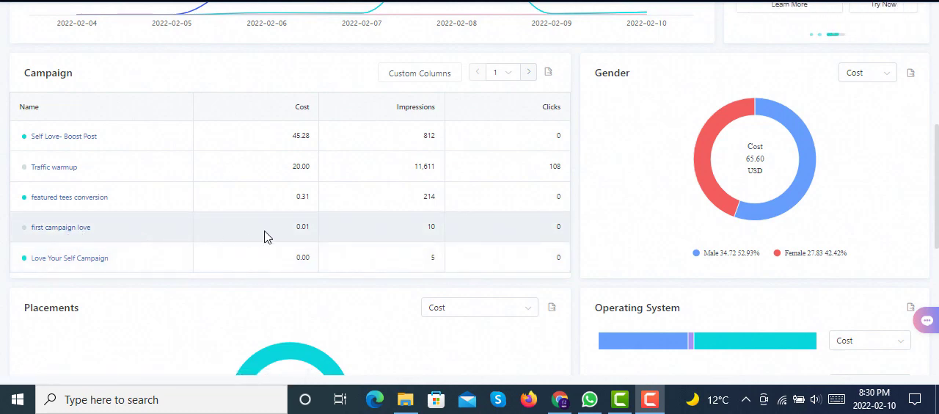
mouse_move(319, 236)
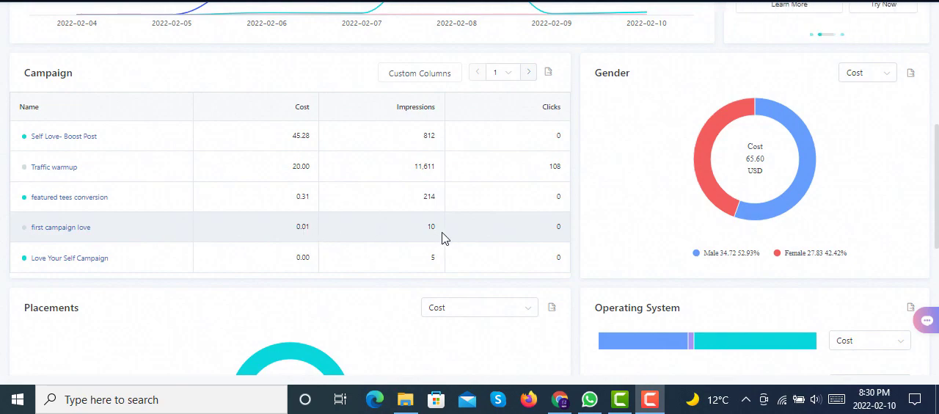
mouse_move(145, 205)
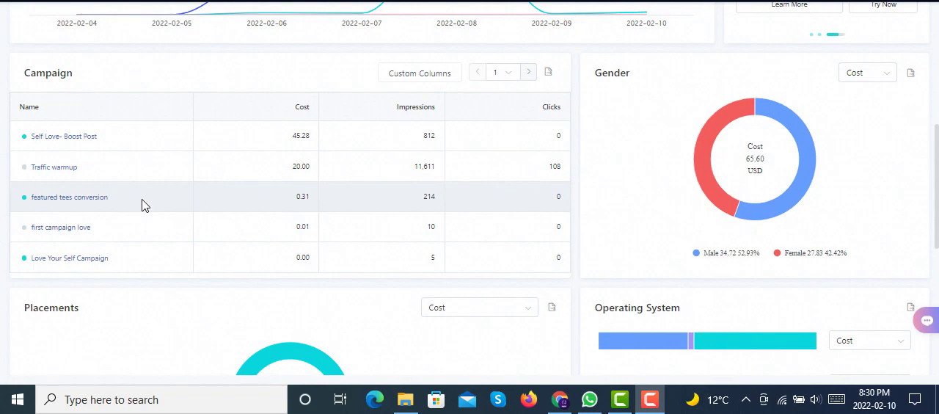
mouse_move(152, 238)
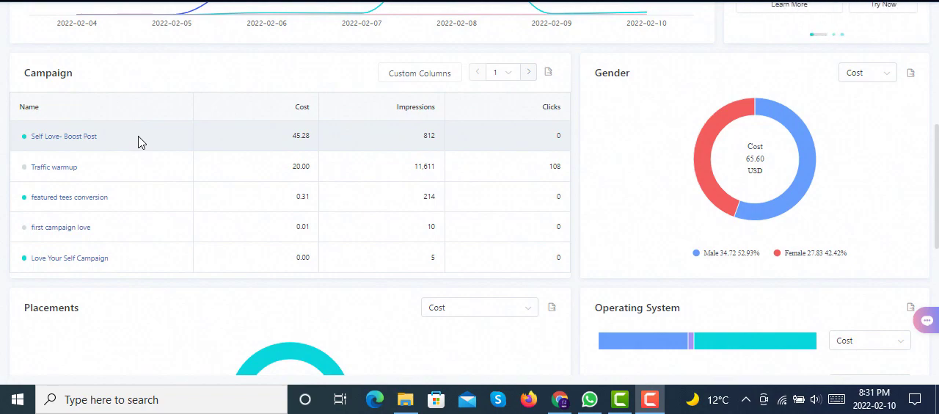
mouse_move(58, 141)
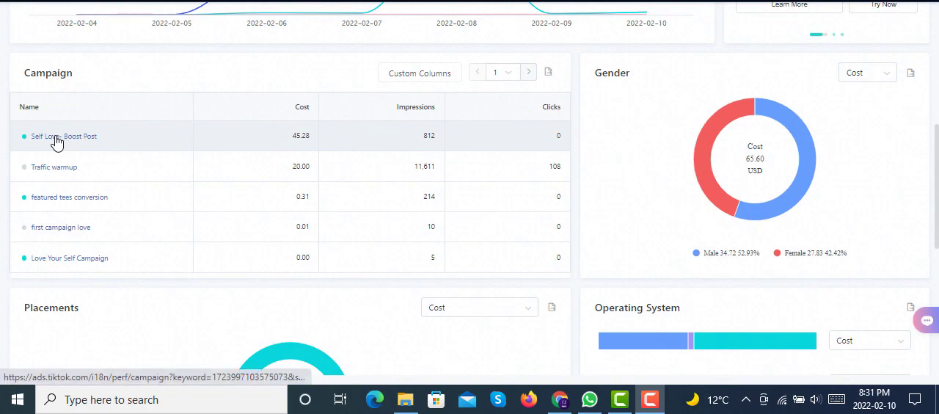
mouse_move(156, 141)
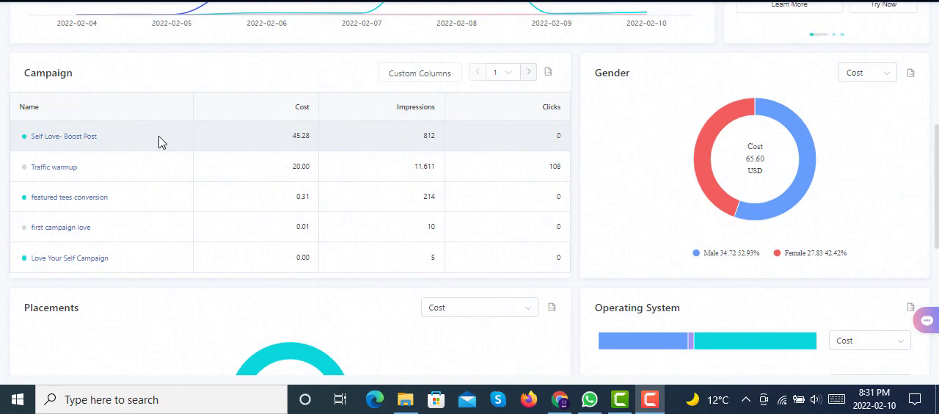
mouse_move(124, 167)
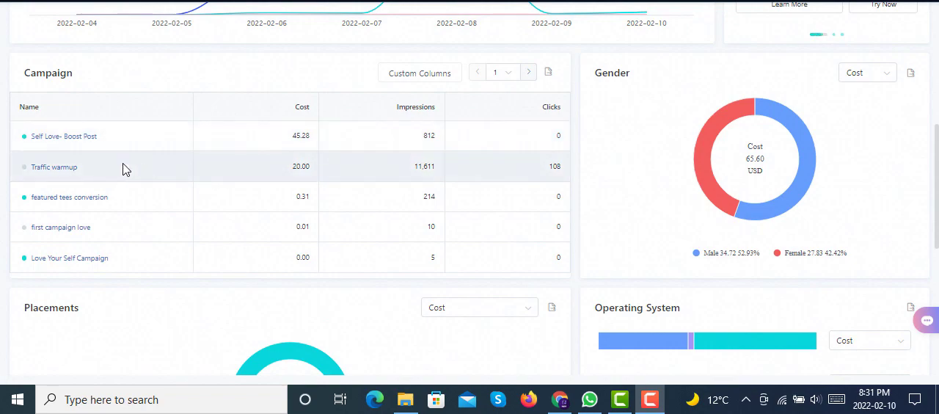
mouse_move(65, 169)
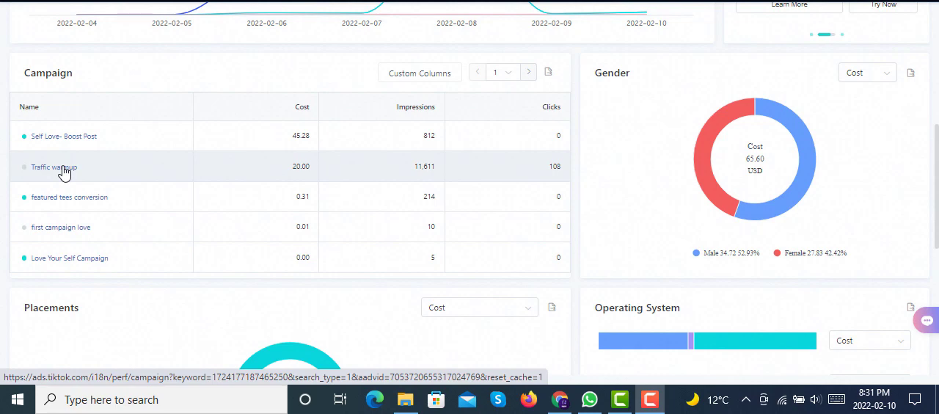
mouse_move(319, 206)
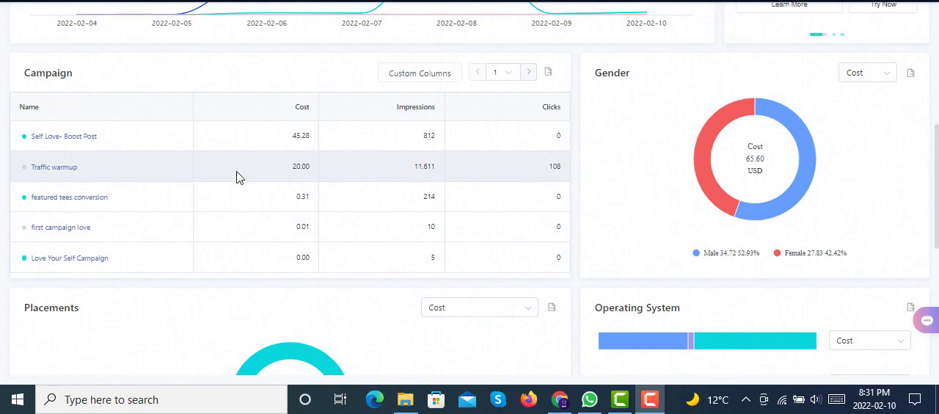
mouse_move(207, 178)
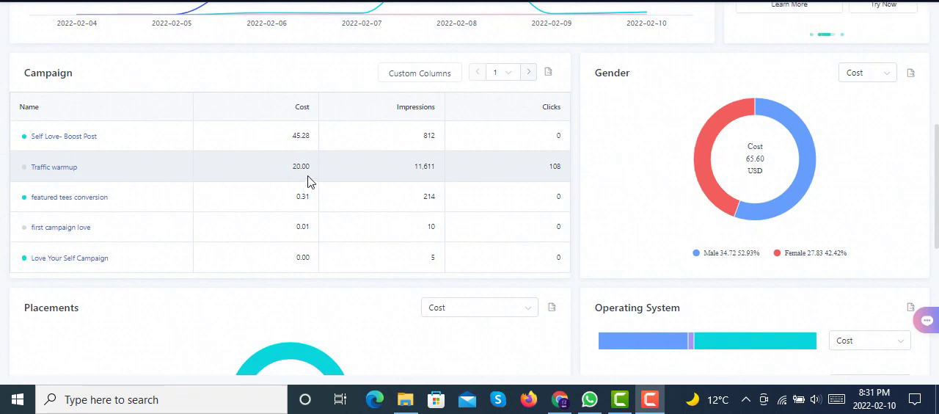
mouse_move(435, 170)
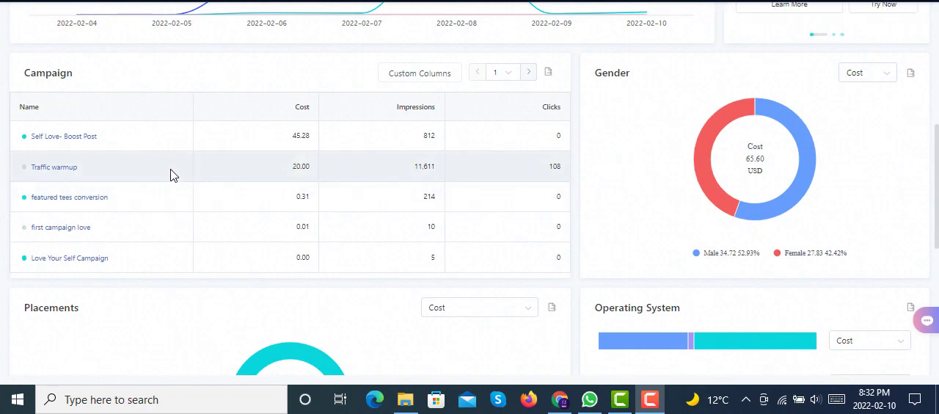
mouse_move(149, 209)
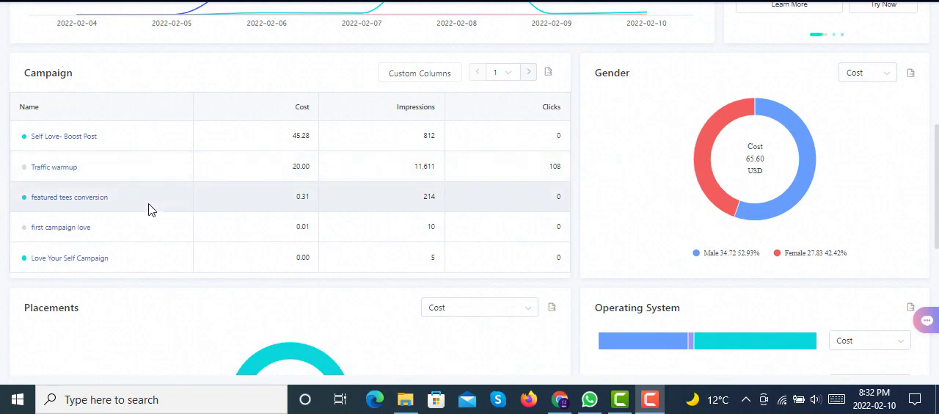
mouse_move(69, 197)
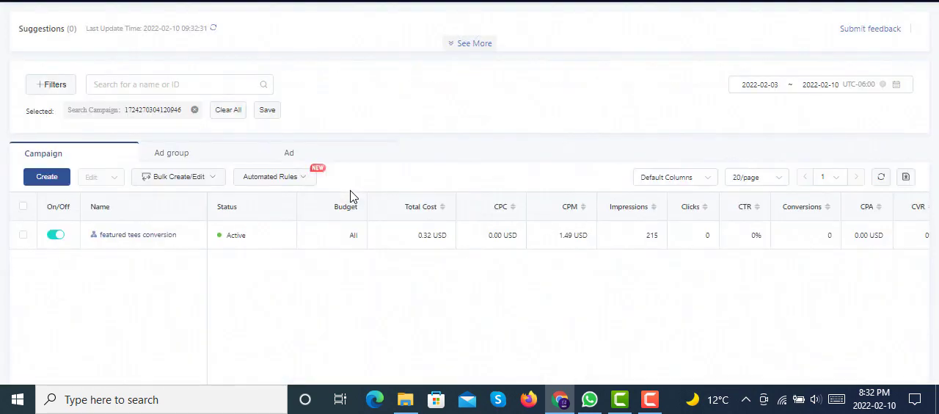
mouse_move(431, 288)
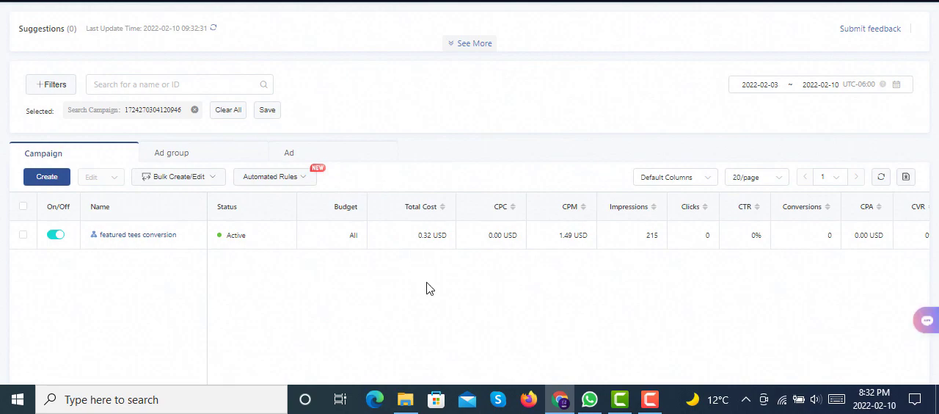
mouse_move(136, 235)
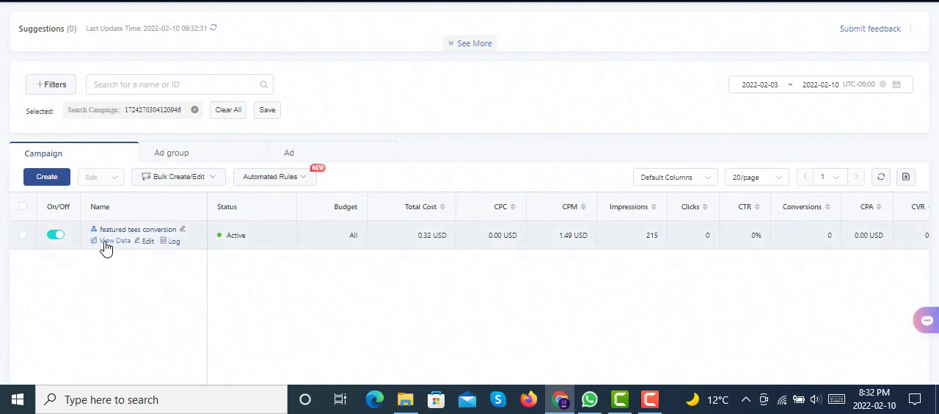
Open View Data for the featured tees conversion campaign to chart Total Cost against CTR.
left_click(116, 241)
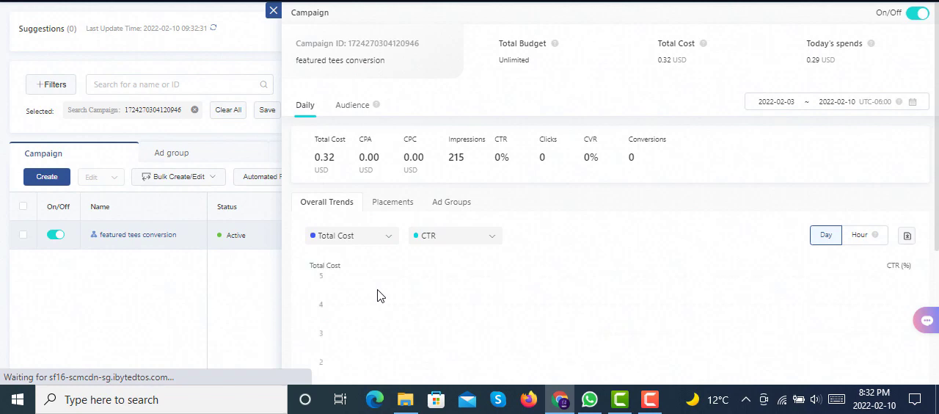
mouse_move(580, 263)
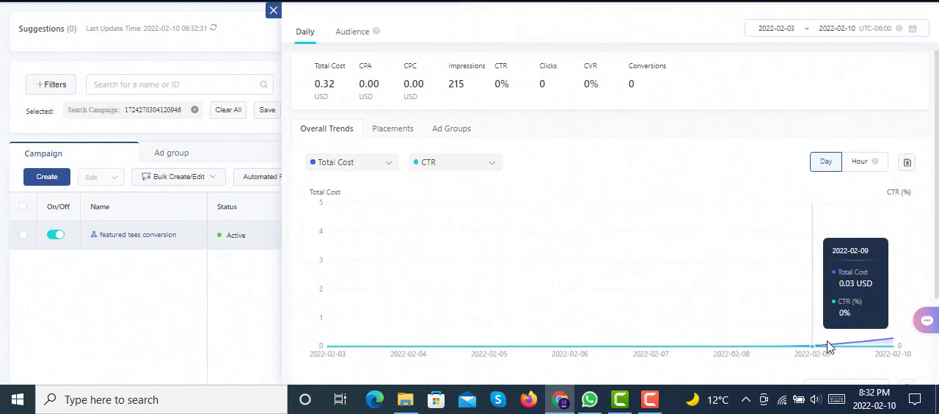
mouse_move(866, 347)
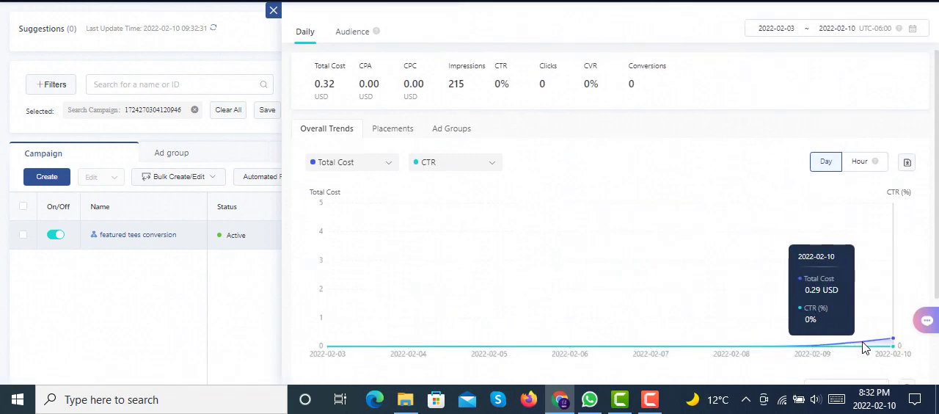
mouse_move(881, 348)
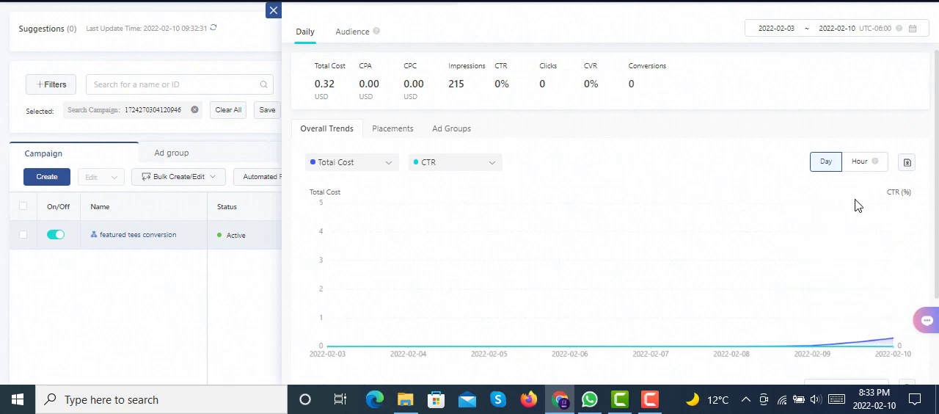
left_click(455, 162)
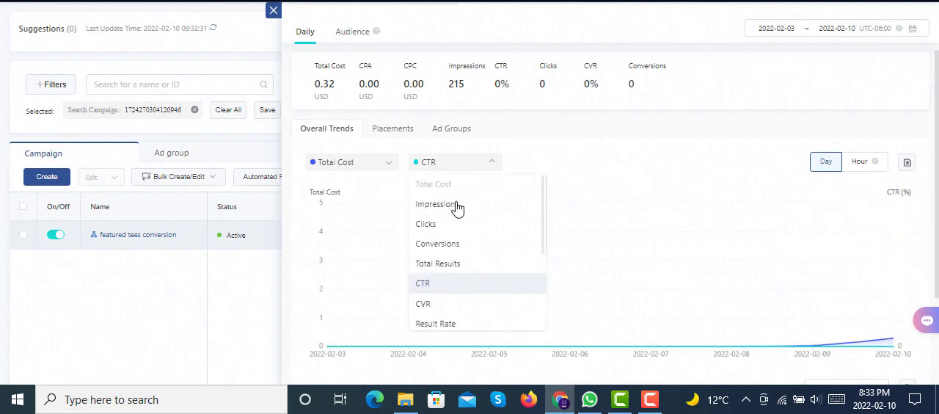
left_click(438, 204)
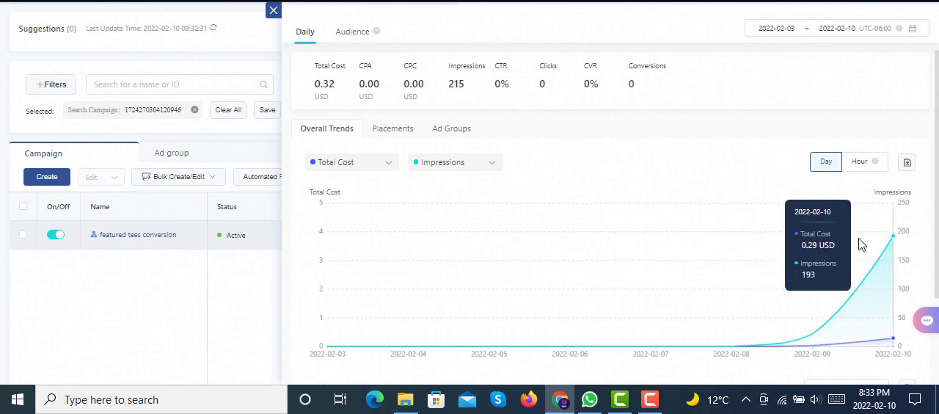
mouse_move(887, 249)
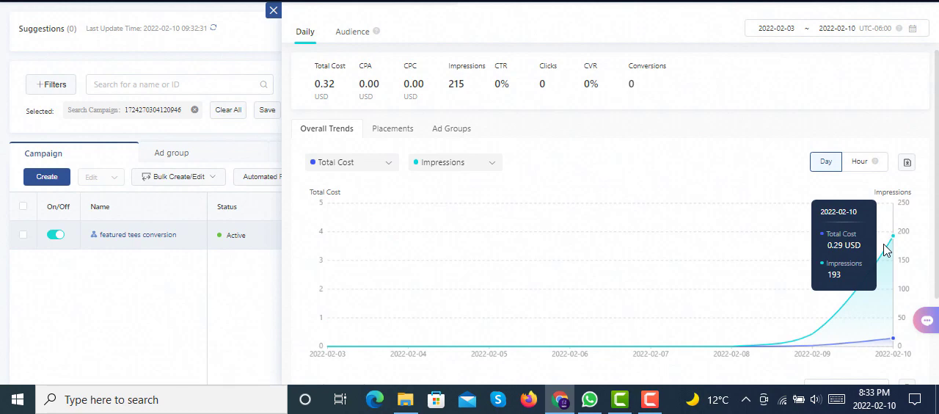
mouse_move(864, 212)
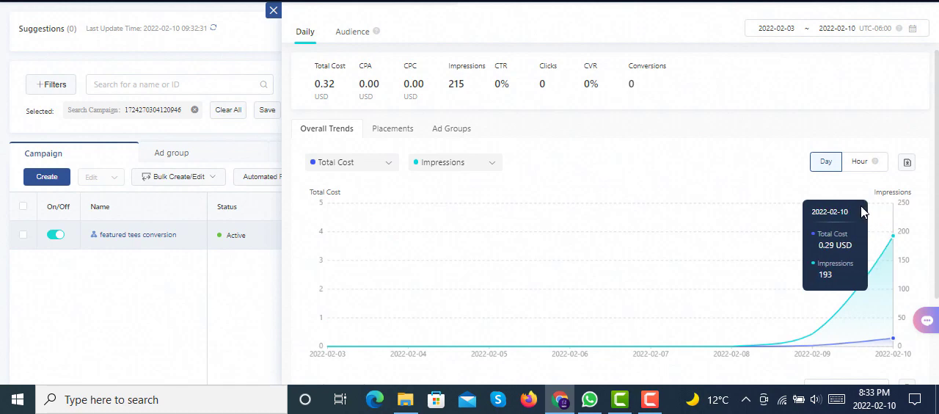
mouse_move(709, 193)
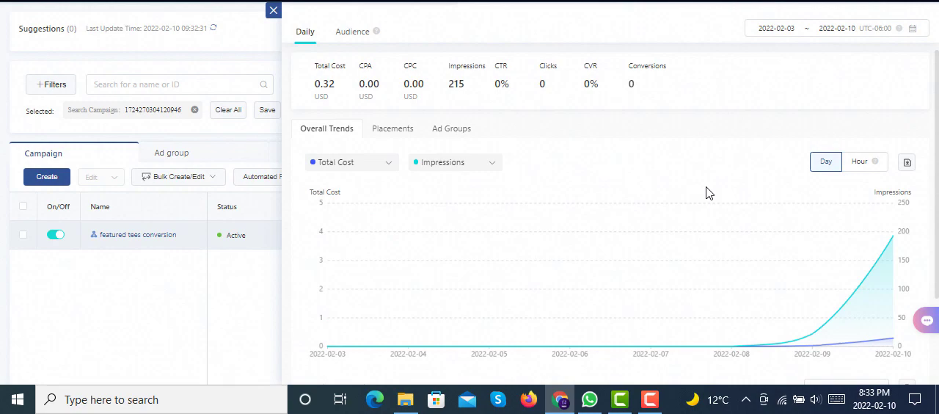
mouse_move(616, 137)
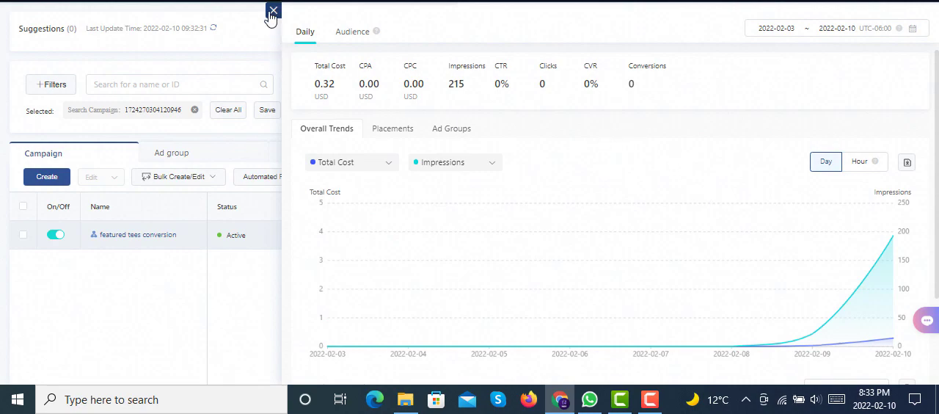
Close the featured tees conversion daily data panel.
left_click(273, 12)
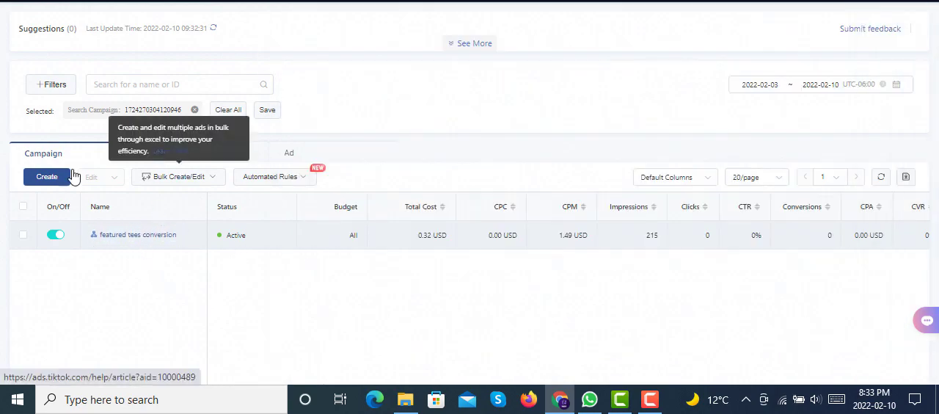
mouse_move(264, 136)
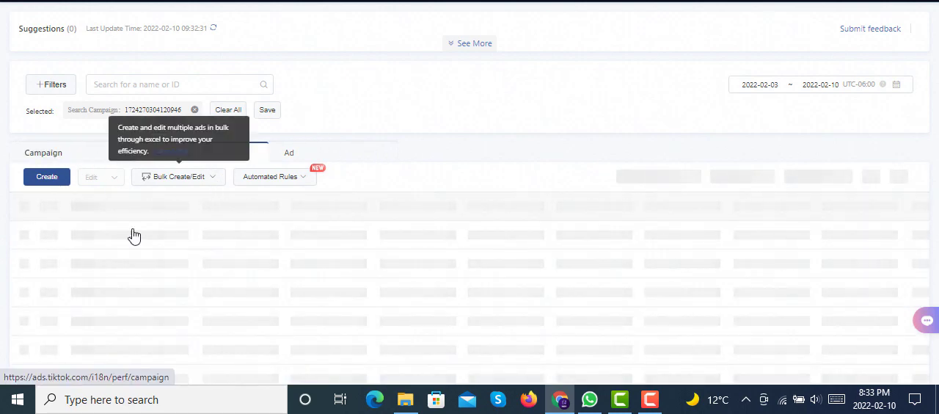
Show the premiumtees and featuredteeslove ad groups with their 20 USD daily budgets.
left_click(172, 152)
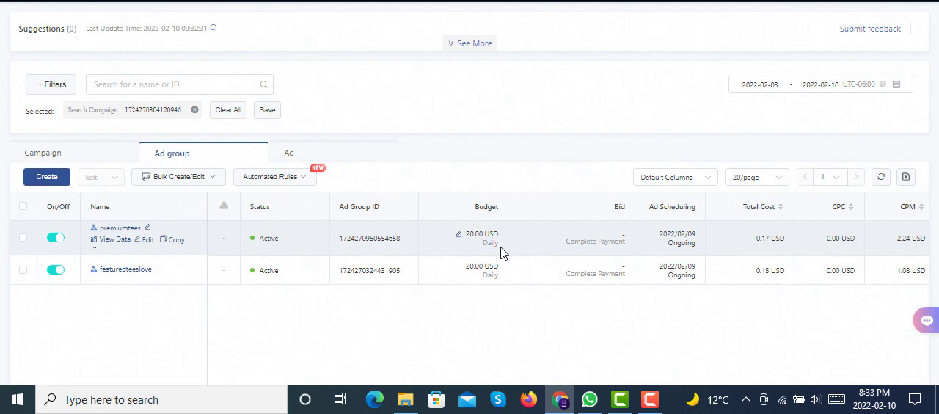
mouse_move(695, 259)
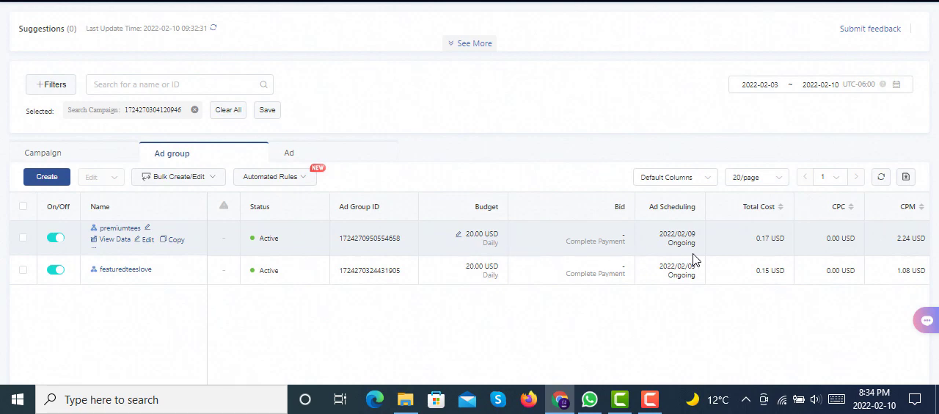
mouse_move(757, 238)
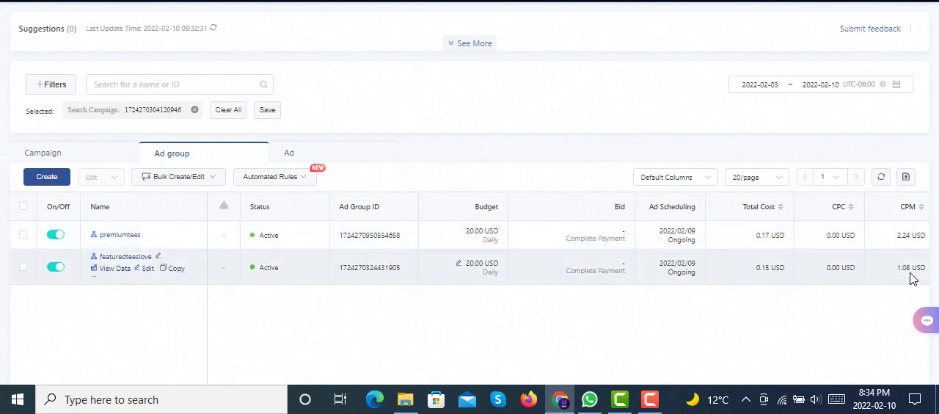
mouse_move(903, 256)
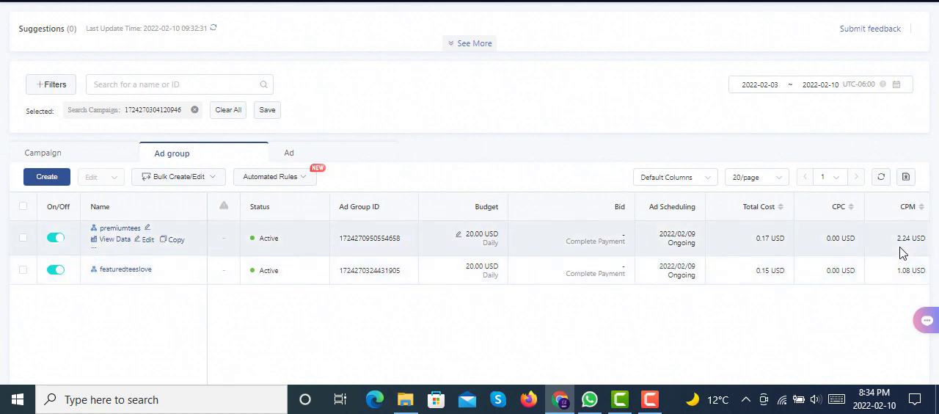
mouse_move(512, 248)
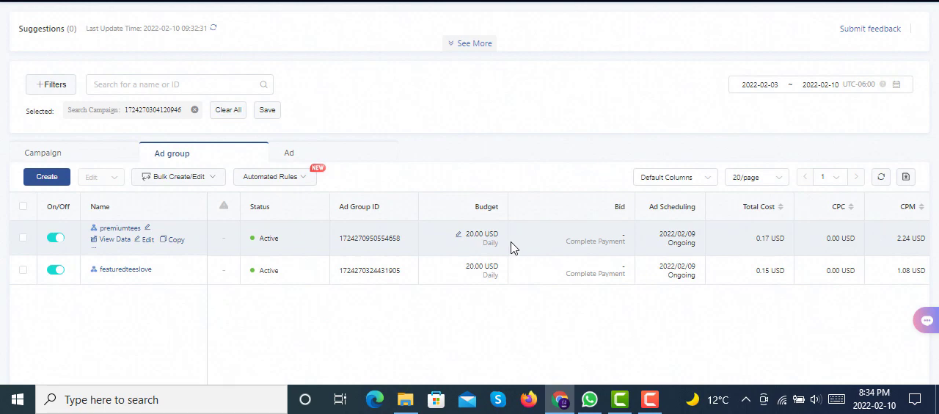
mouse_move(523, 248)
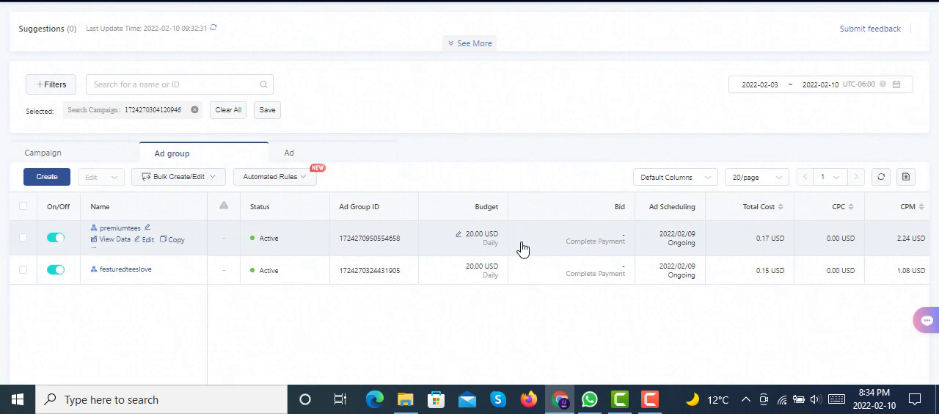
mouse_move(345, 339)
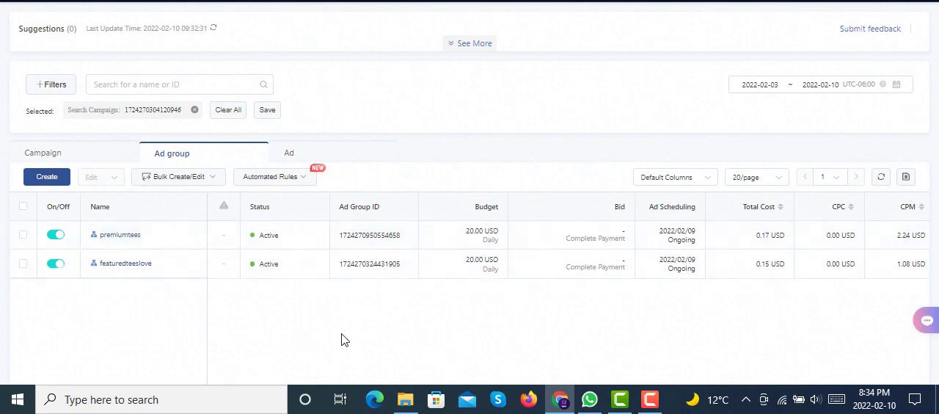
mouse_move(524, 309)
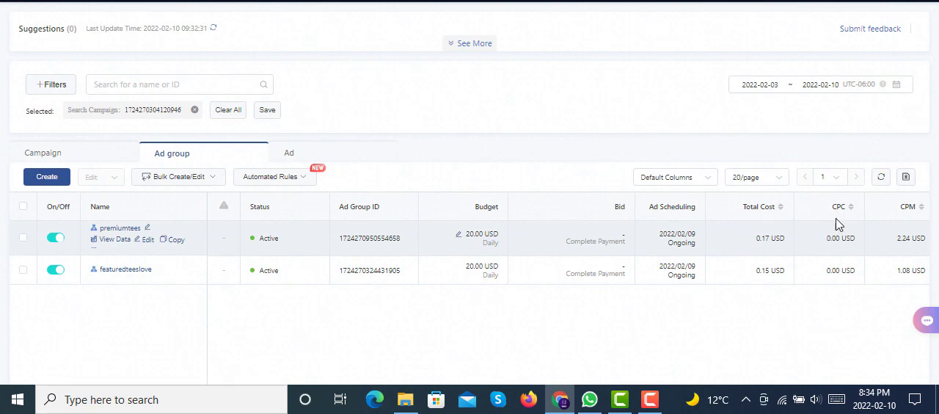
mouse_move(842, 206)
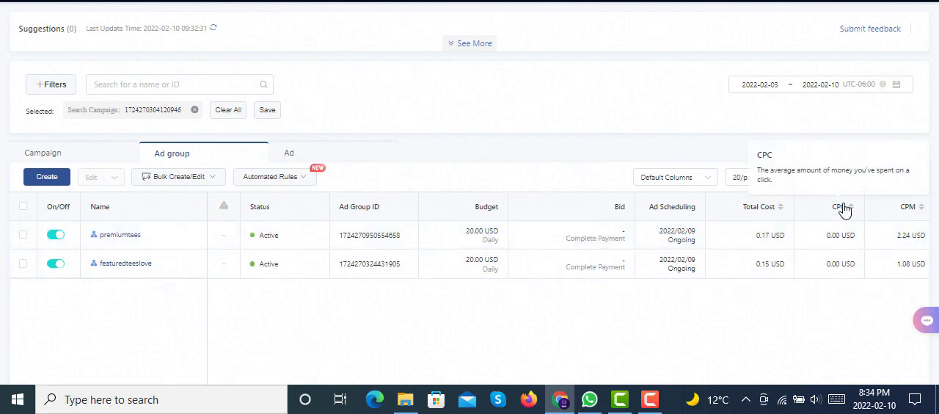
Scroll the ad group table right to Impressions (76, 139), Clicks, CPA and Cost Per Result.
scroll("down", 3)
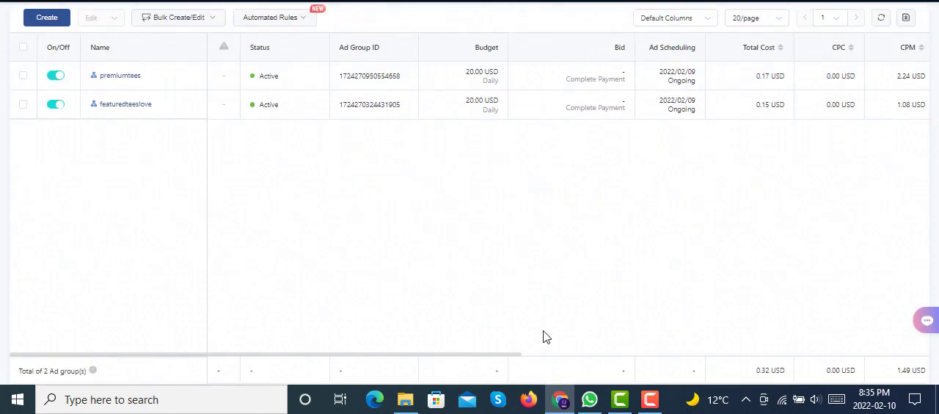
scroll("right", 3)
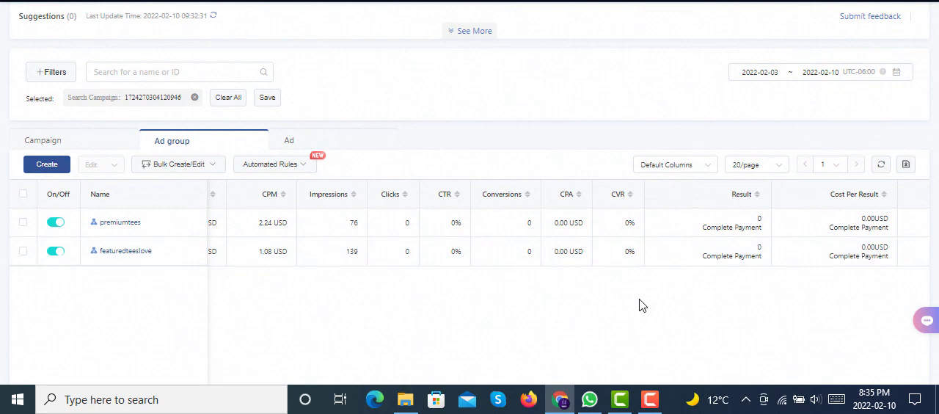
mouse_move(566, 198)
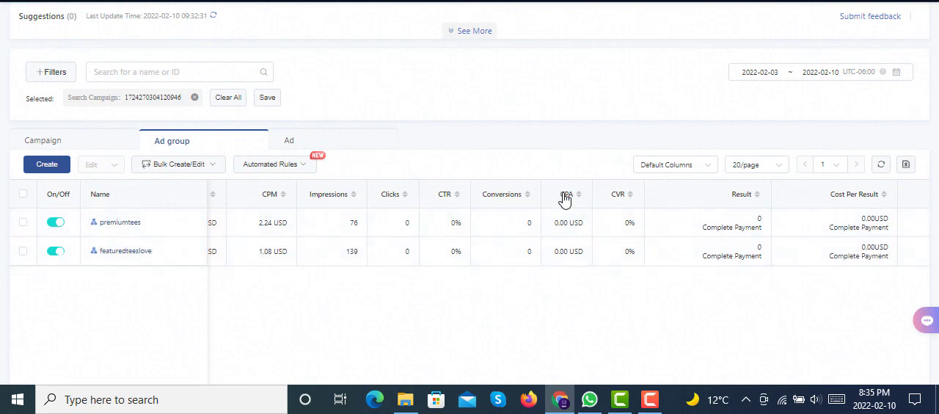
mouse_move(567, 193)
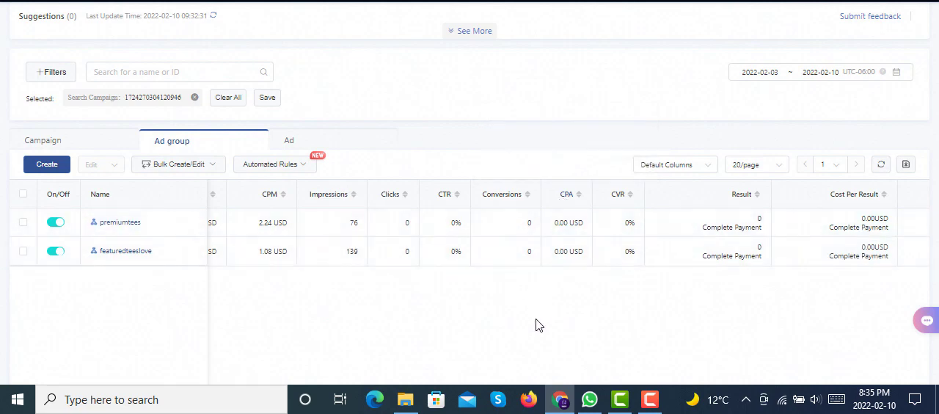
mouse_move(558, 292)
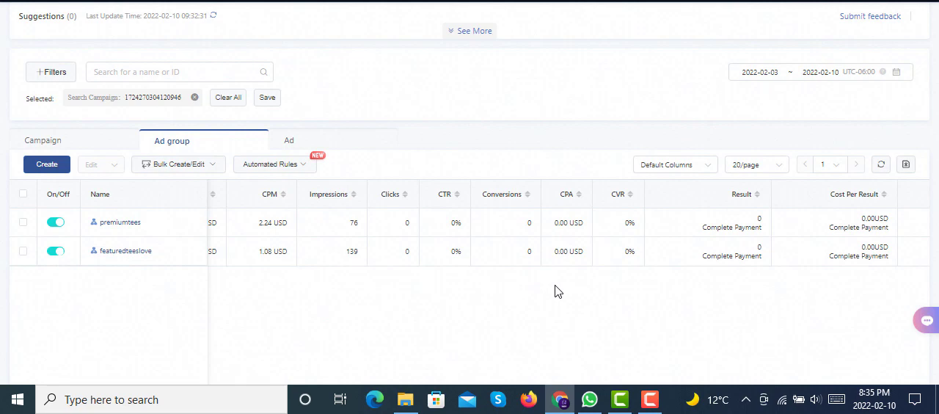
Return to the ad group Name, Budget and Total Cost columns (0.17 and 0.15 USD).
scroll("down", 3)
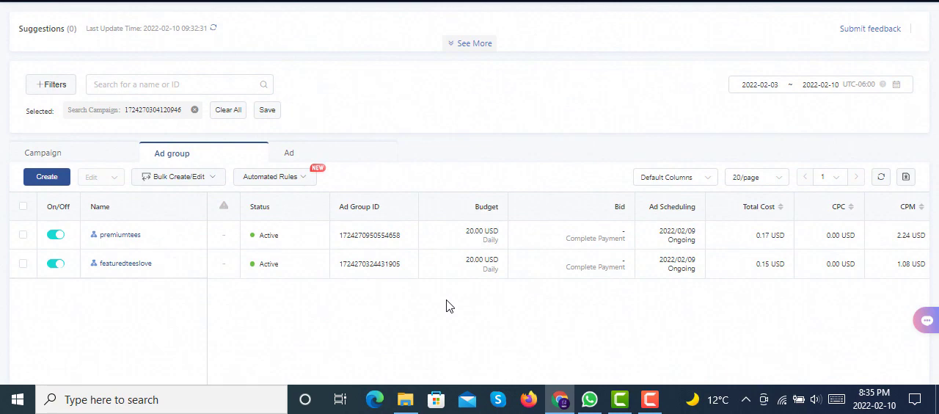
mouse_move(472, 338)
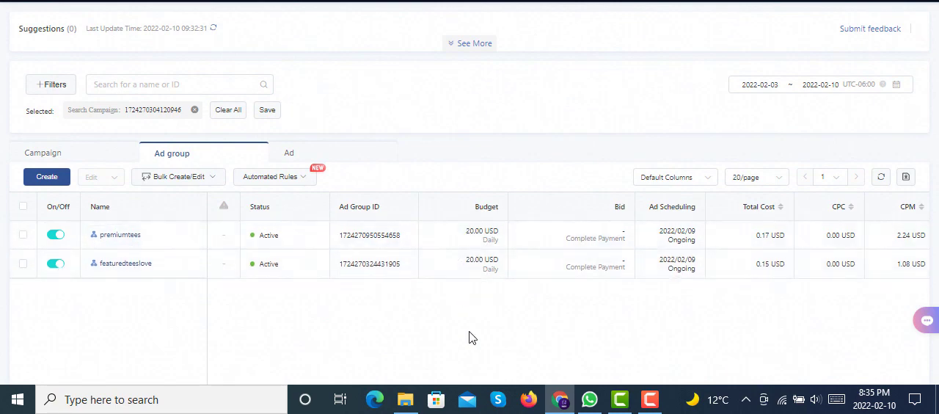
mouse_move(481, 319)
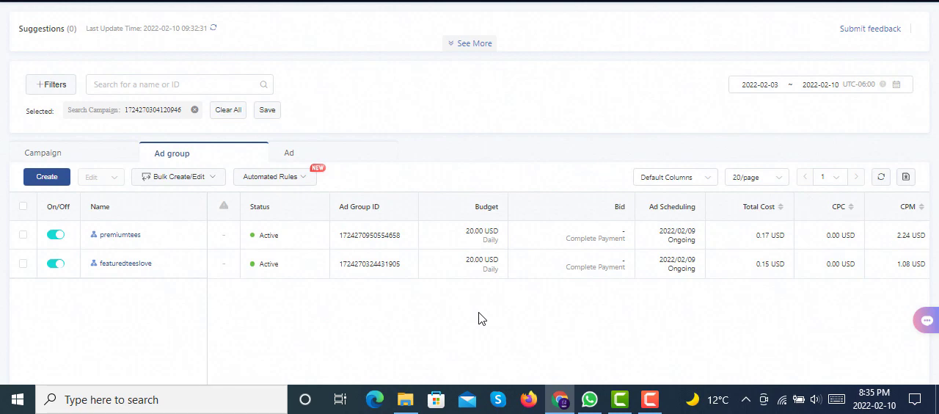
mouse_move(286, 309)
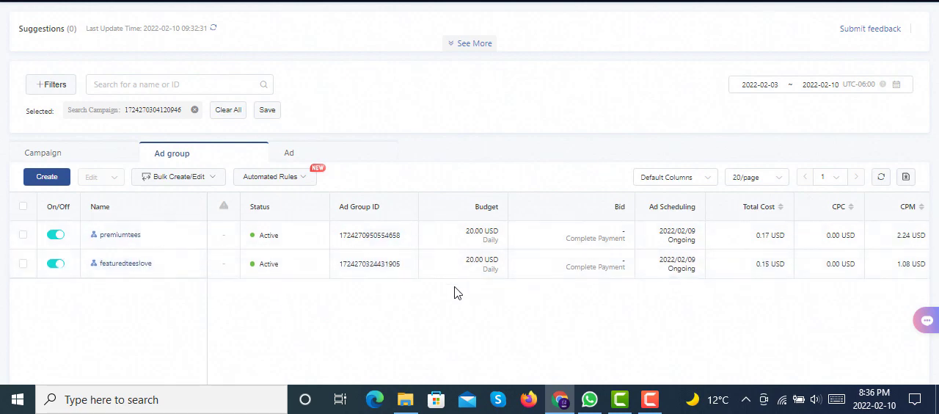
mouse_move(120, 234)
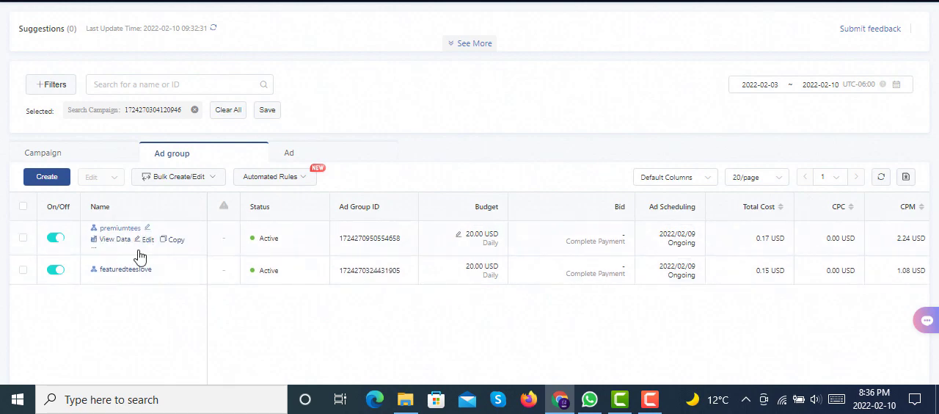
mouse_move(422, 306)
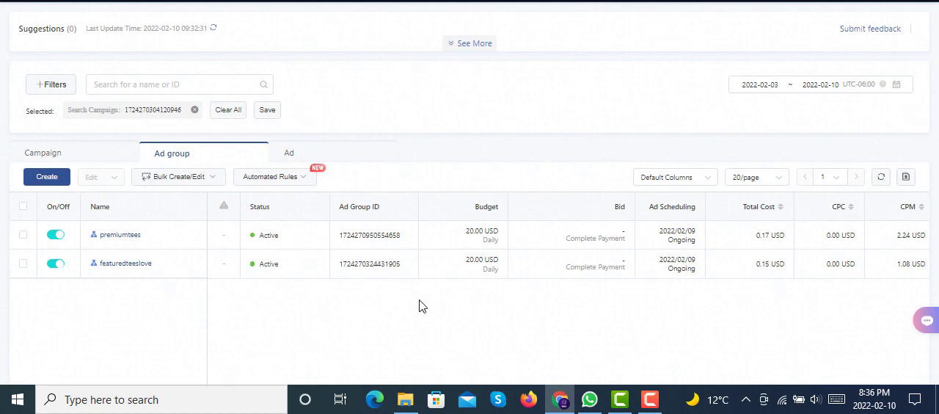
mouse_move(502, 300)
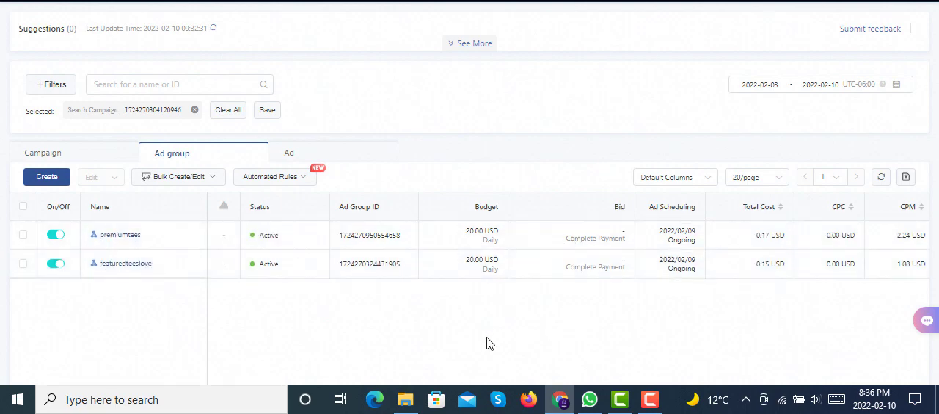
mouse_move(176, 13)
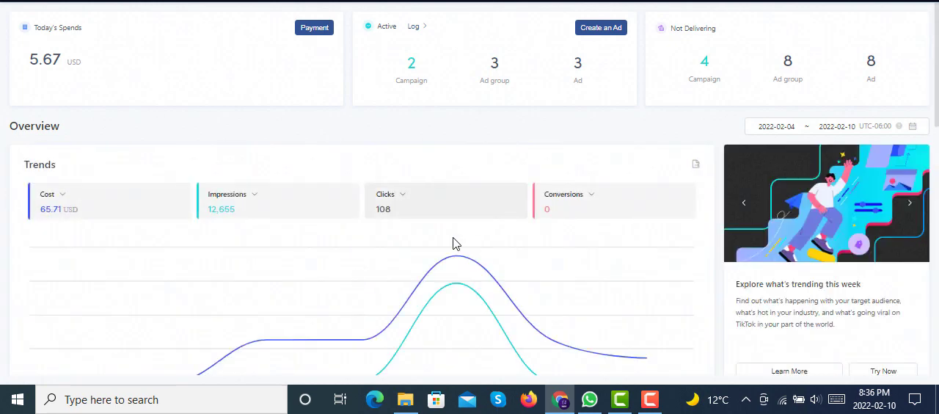
Scroll the dashboard past the 5.67 USD spend and Cost/Impressions trend chart.
scroll("down", 3)
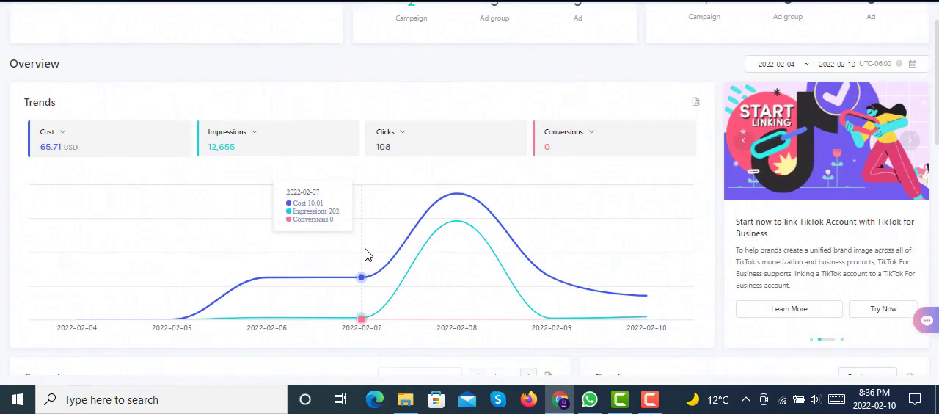
scroll("down", 3)
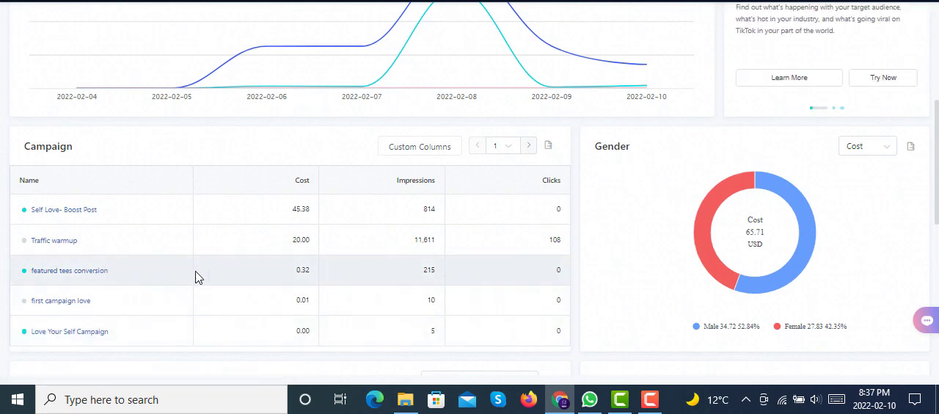
mouse_move(227, 269)
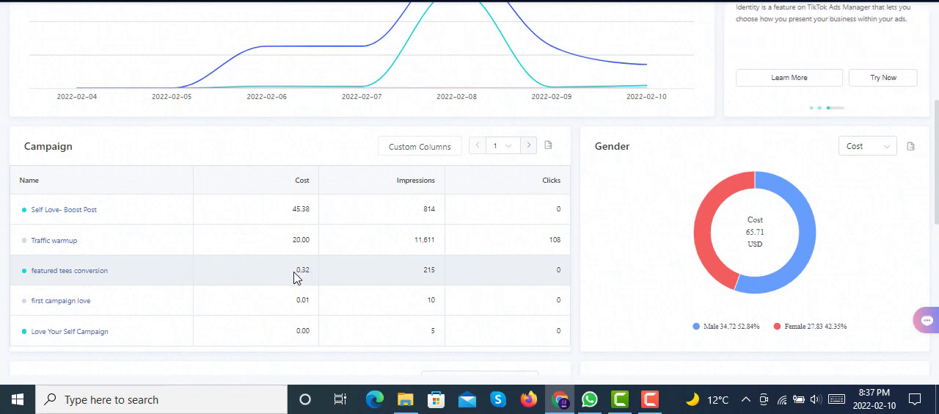
Highlight the featured tees conversion 0.32 cost value in the campaign table.
double_click(302, 269)
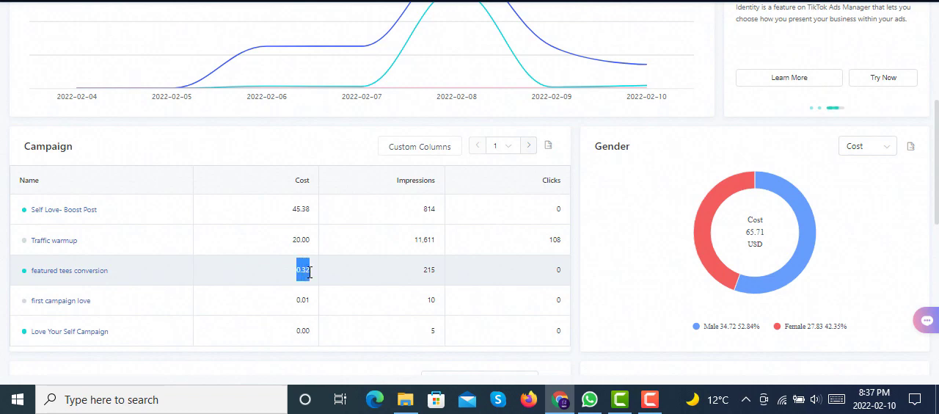